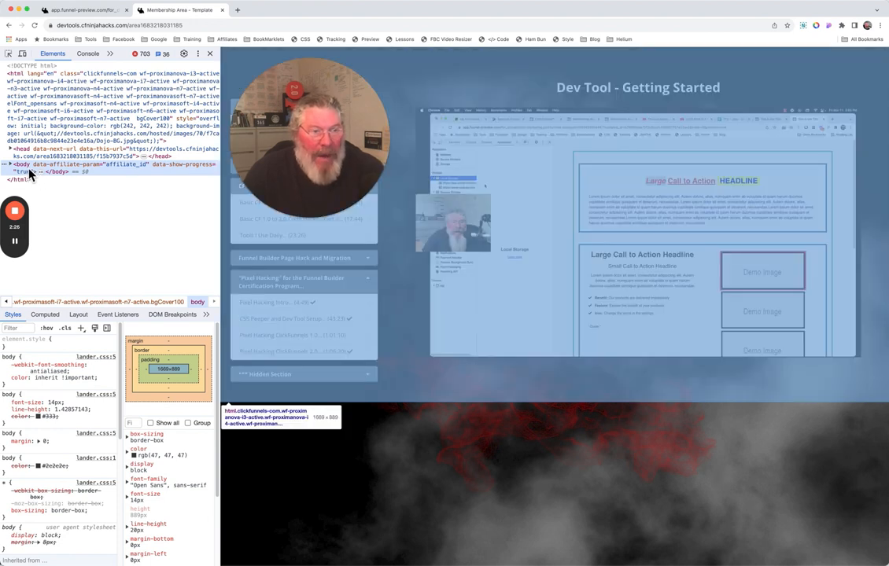
Step: Expand the <body> node in the Elements panel to list its child elements
{"action": "left_click", "coordinate": [6, 171]}
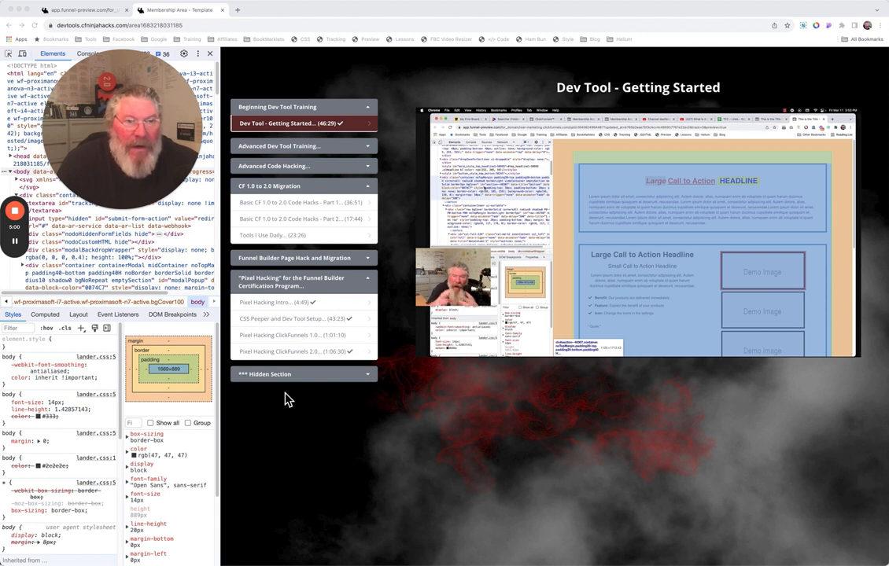
{"action": "mouse_move", "coordinate": [293, 403]}
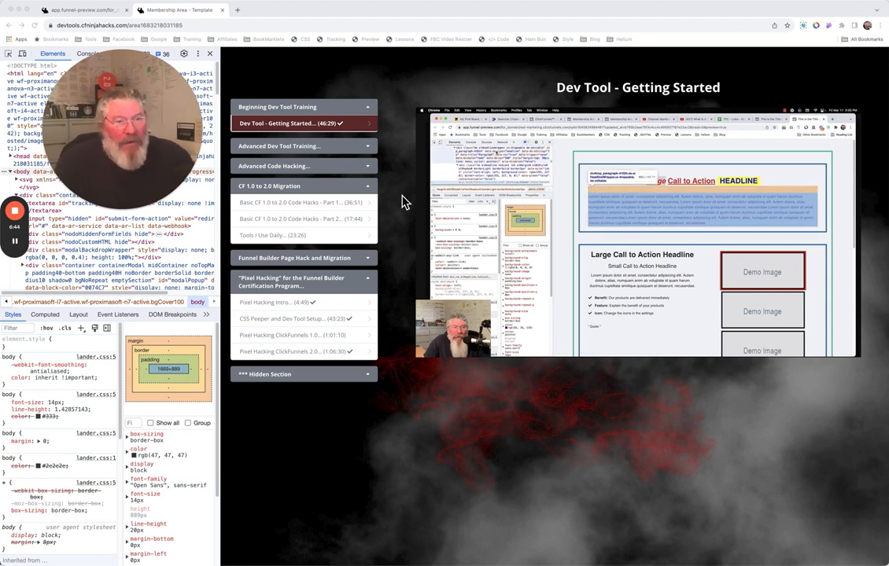
{"action": "mouse_move", "coordinate": [395, 213]}
{"action": "type", "text": "margin-top: 100px;"}
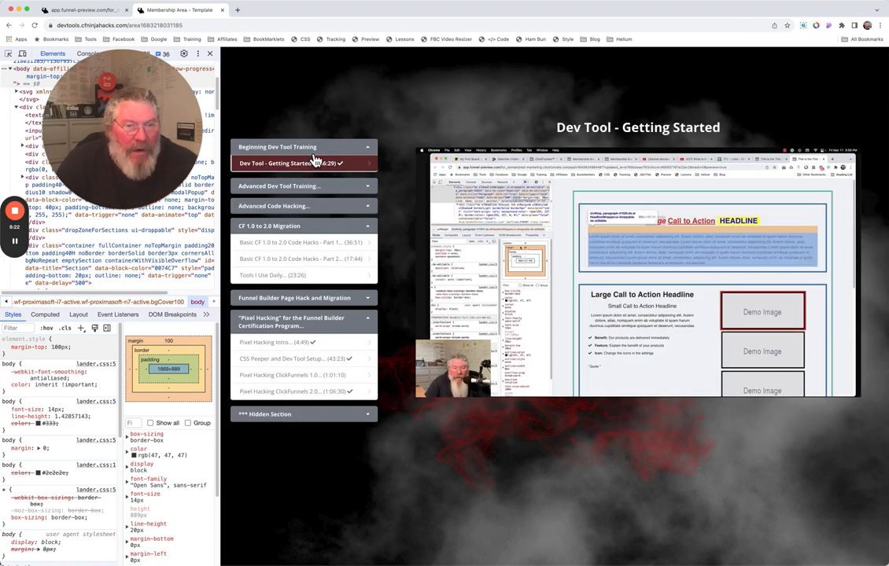
Step: Add margin-top: 100px to the body's element.style in the Styles pane
{"action": "left_click", "coordinate": [304, 186]}
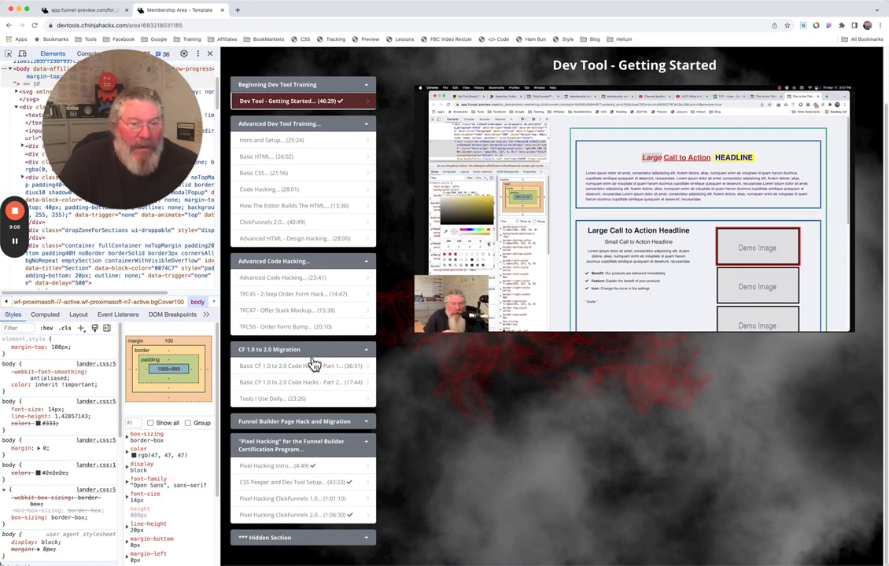
Step: Scroll the membership page down to the Funnel Builder Page Hack and Migration lessons
{"action": "scroll", "scroll_direction": "down", "scroll_amount": 3}
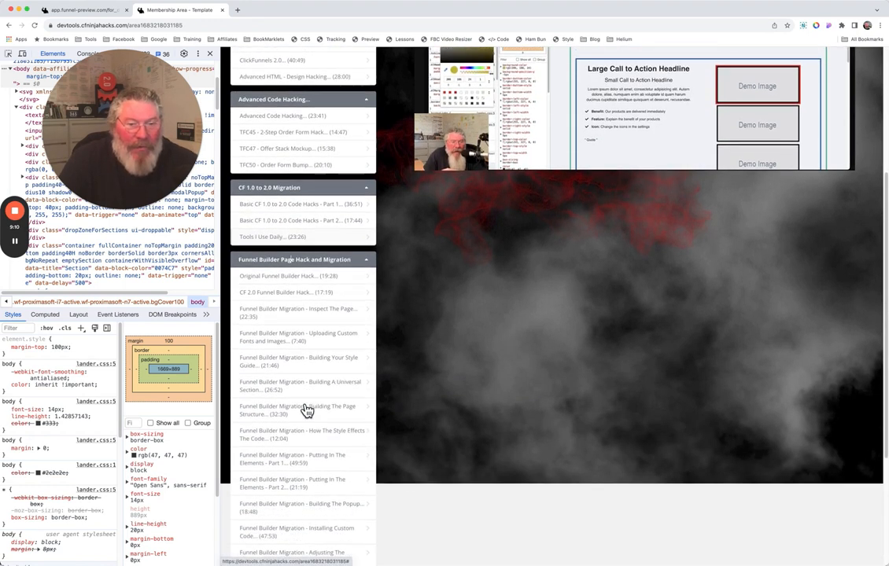
{"action": "scroll", "scroll_direction": "down", "scroll_amount": 3}
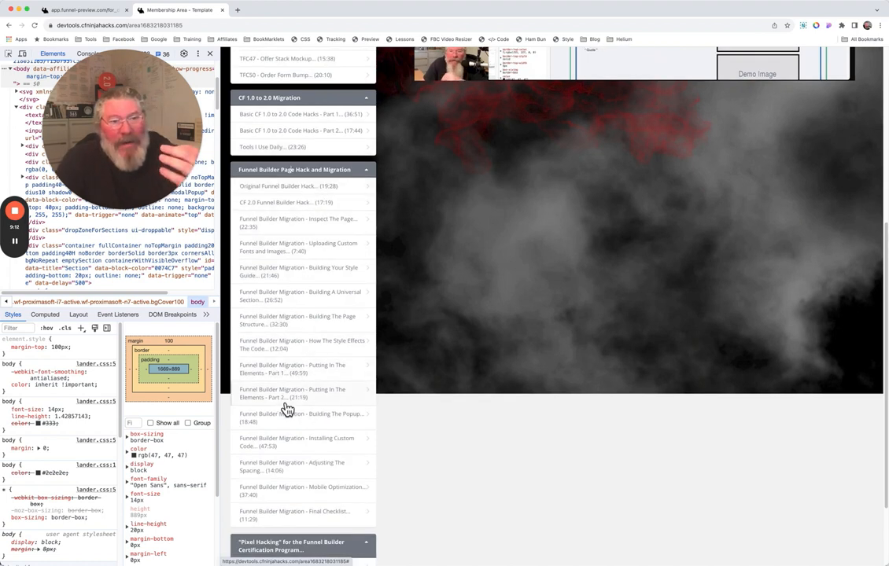
{"action": "mouse_move", "coordinate": [294, 370]}
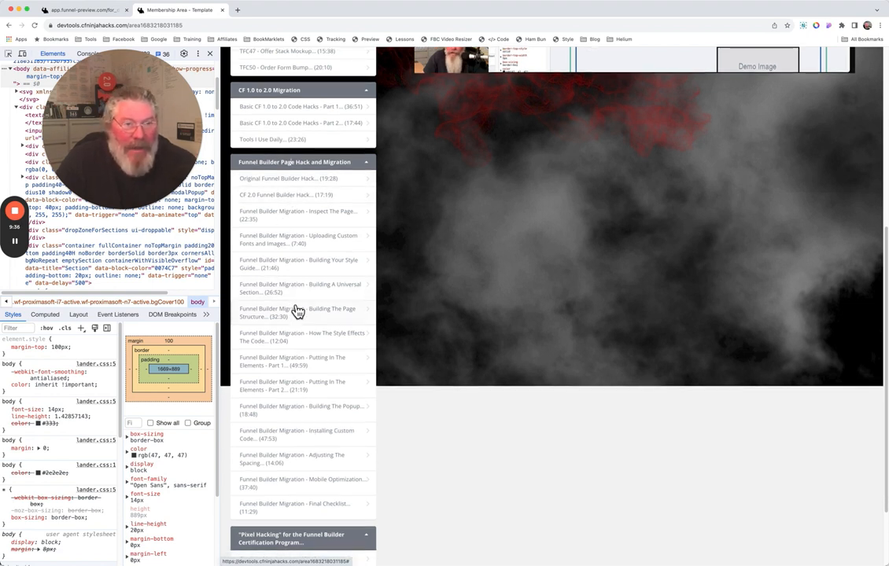
{"action": "scroll", "scroll_direction": "down", "scroll_amount": 3}
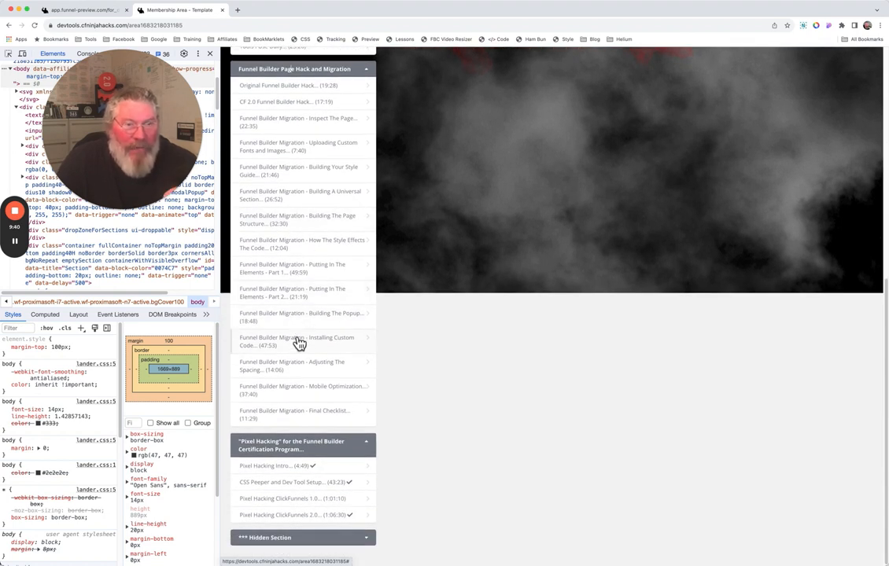
{"action": "mouse_move", "coordinate": [336, 415]}
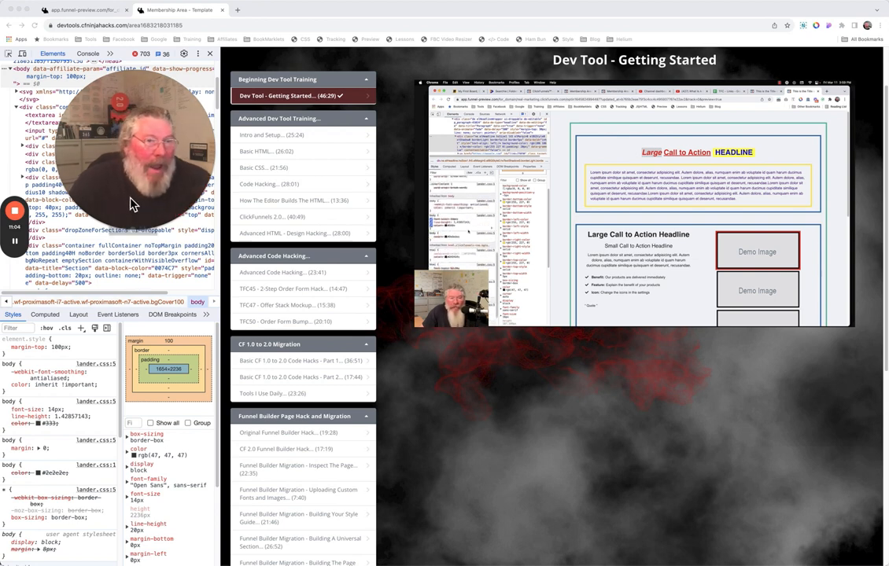
{"action": "mouse_move", "coordinate": [102, 306]}
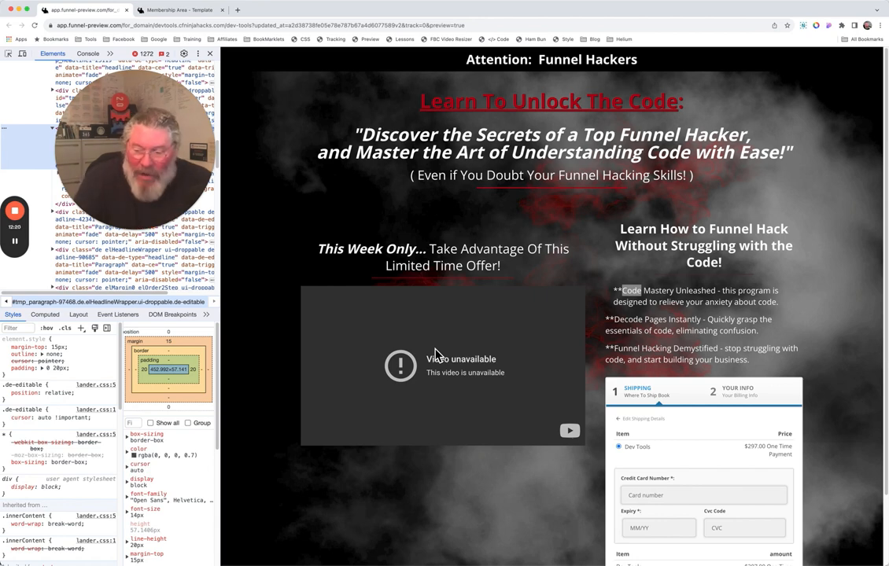
Step: Switch back to the Membership Area - Template tab
{"action": "left_click", "coordinate": [179, 10]}
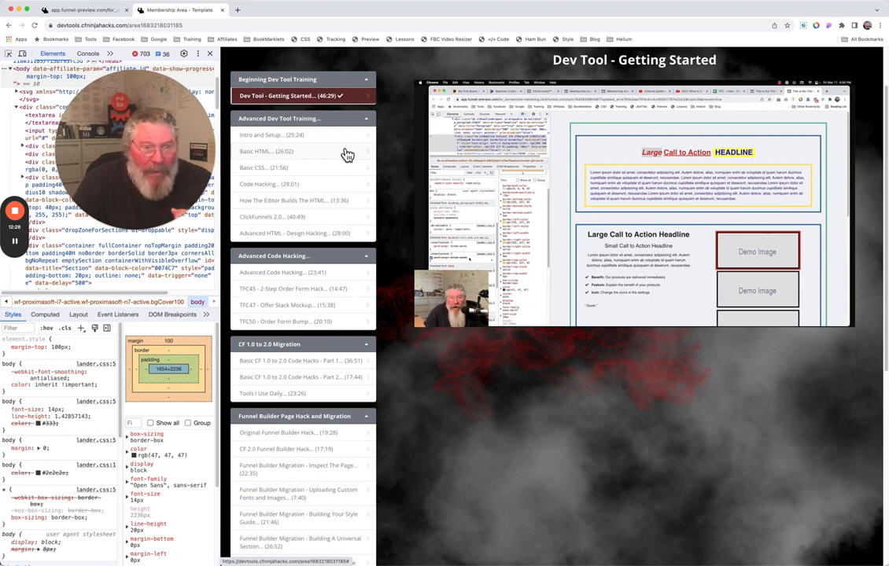
{"action": "mouse_move", "coordinate": [258, 533]}
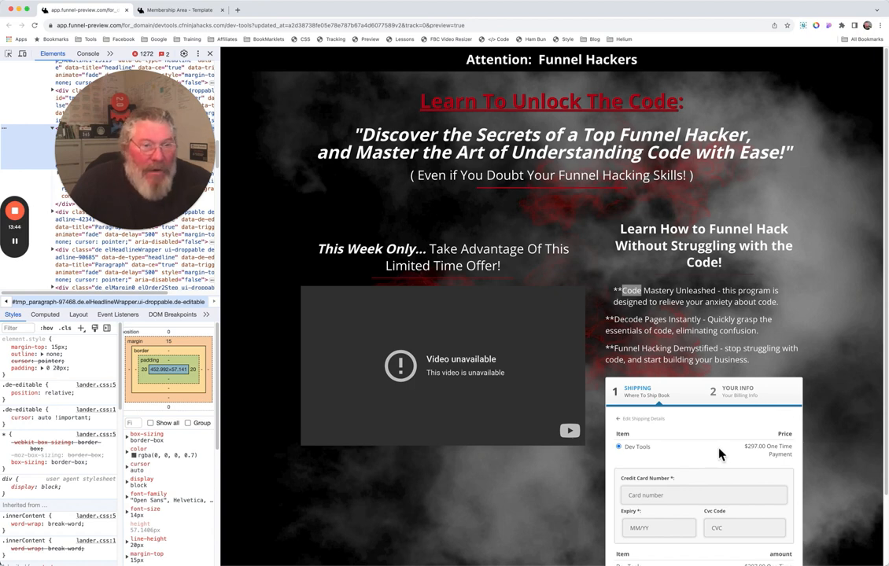
Step: Scroll the sales page down to the $297 Dev Tools order form and Complete Order button
{"action": "scroll", "scroll_direction": "down", "scroll_amount": 3}
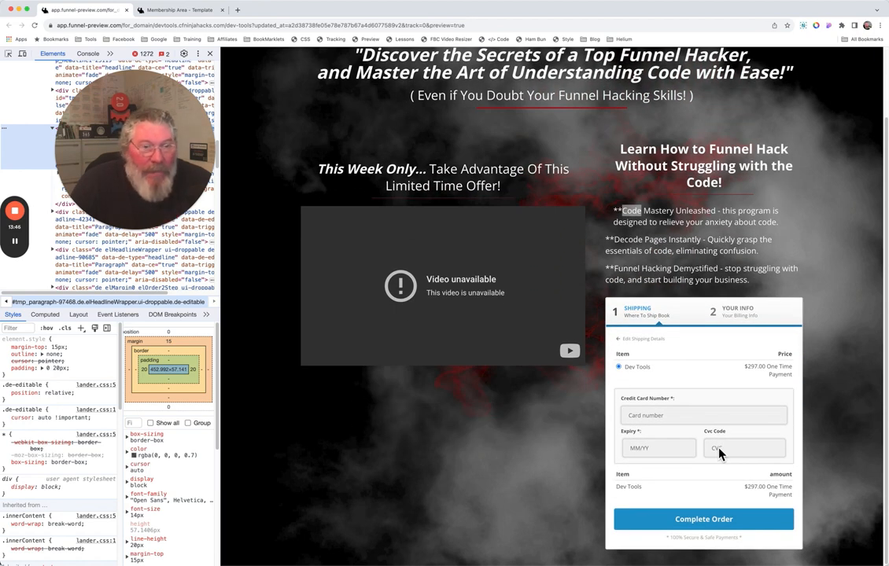
{"action": "mouse_move", "coordinate": [743, 448]}
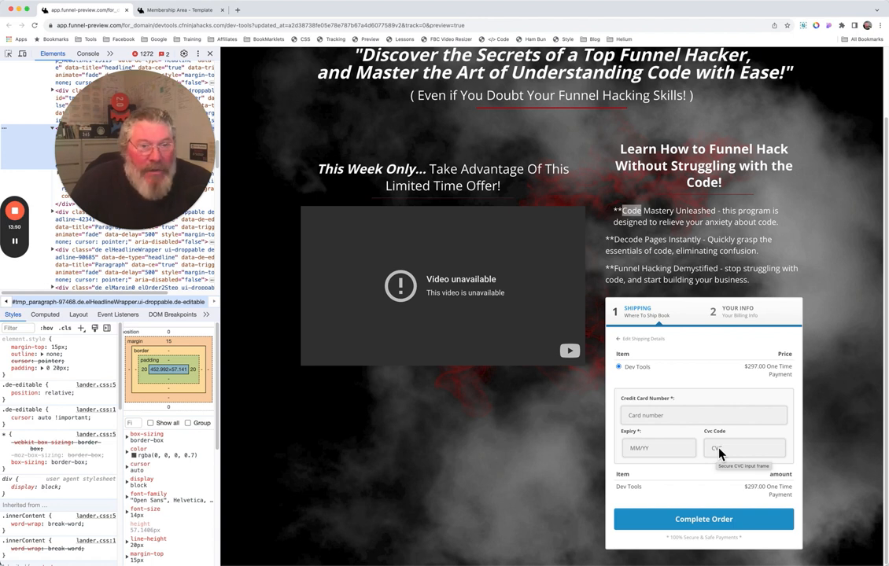
{"action": "mouse_move", "coordinate": [479, 318]}
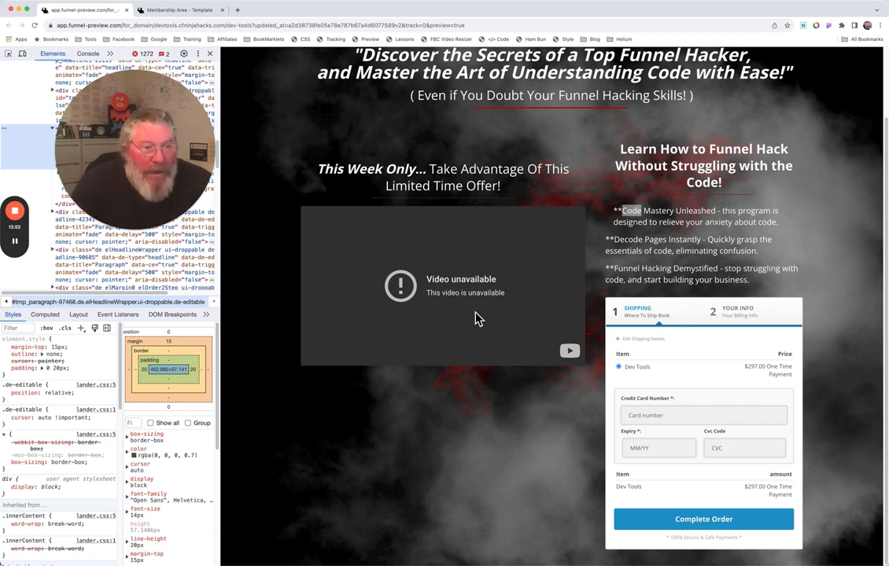